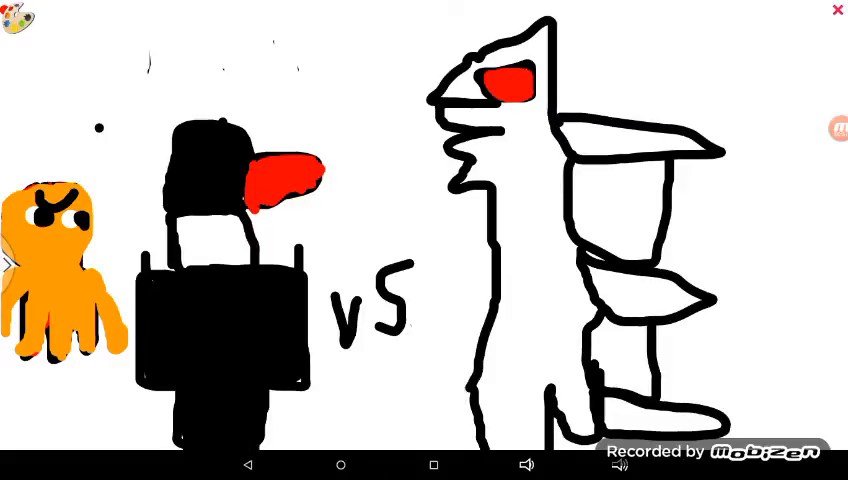
Draw a white ghost octopus with big eyes beside a filled black figure wearing a cap
left_click(16, 20)
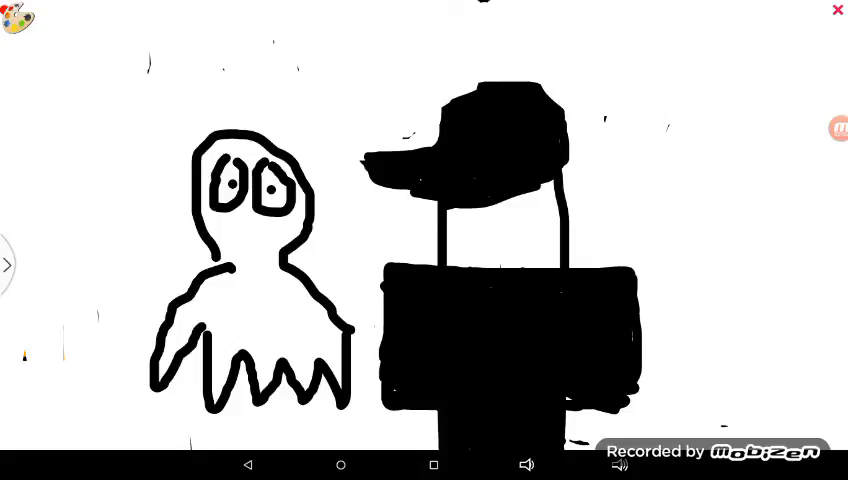
left_click(838, 128)
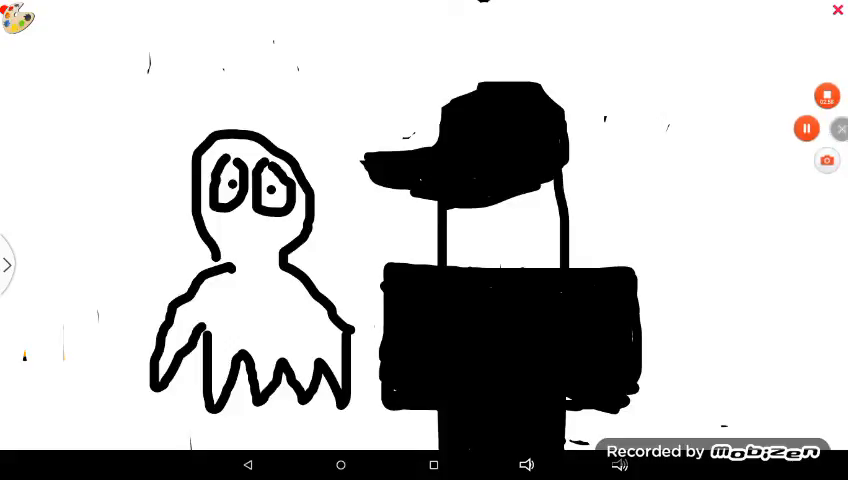